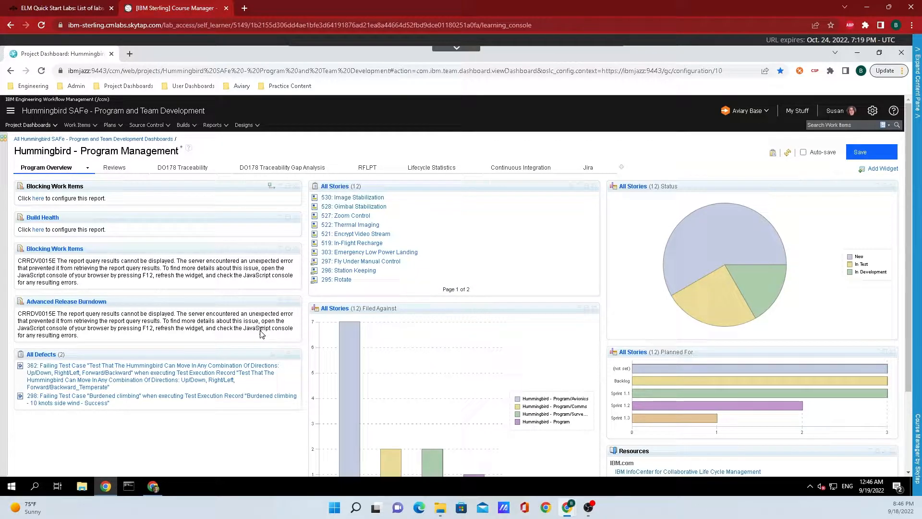
pyautogui.moveTo(260, 328)
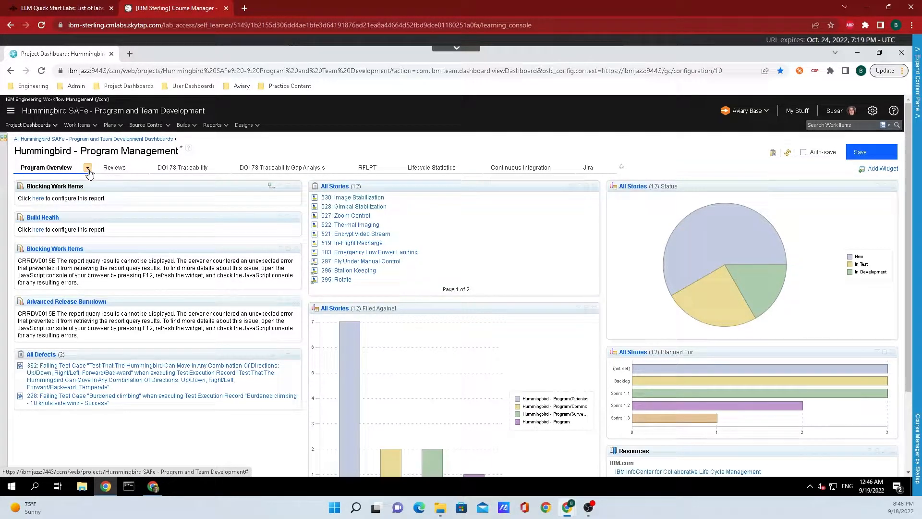
# Open the widget catalog and switch it to the Global Configuration Management catalog
pyautogui.click(89, 168)
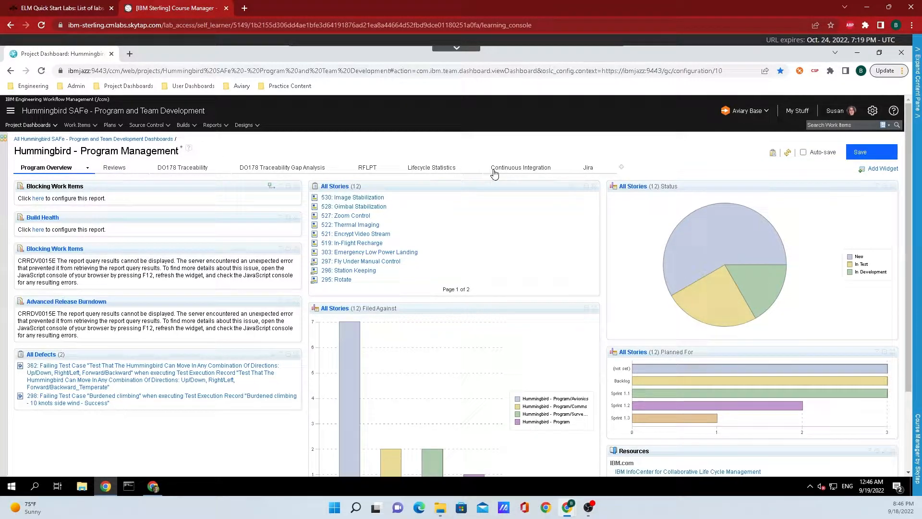
pyautogui.moveTo(883, 172)
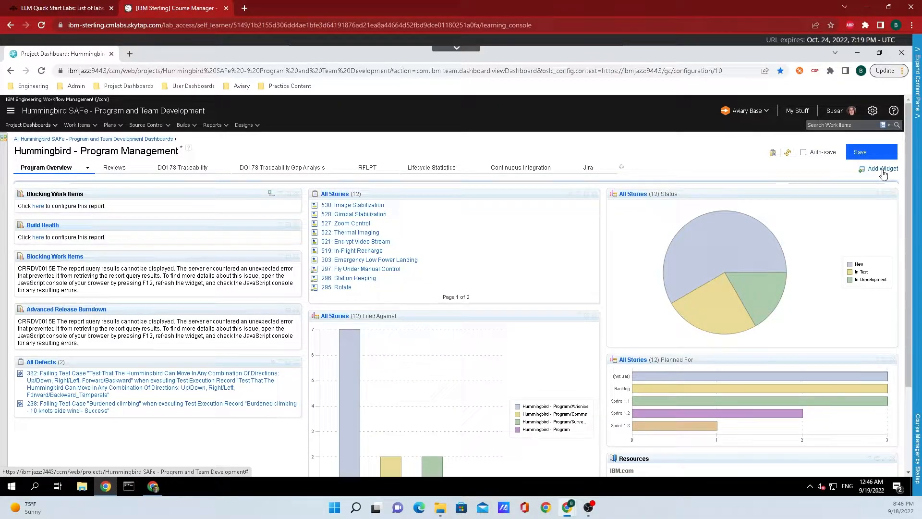
pyautogui.click(882, 168)
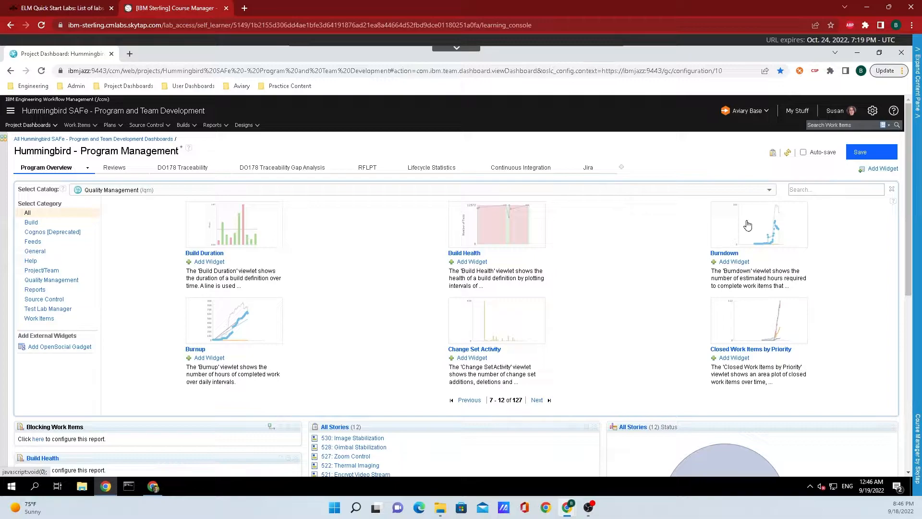
pyautogui.moveTo(844, 190)
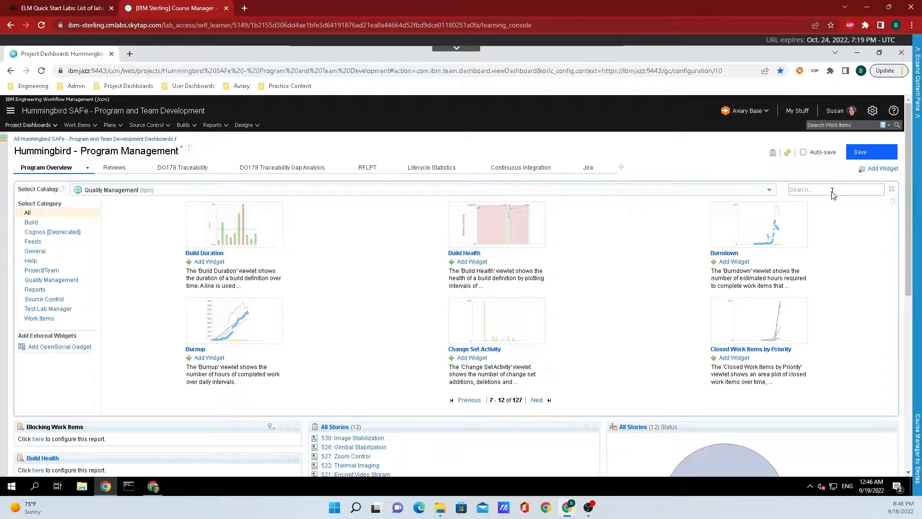
pyautogui.click(768, 189)
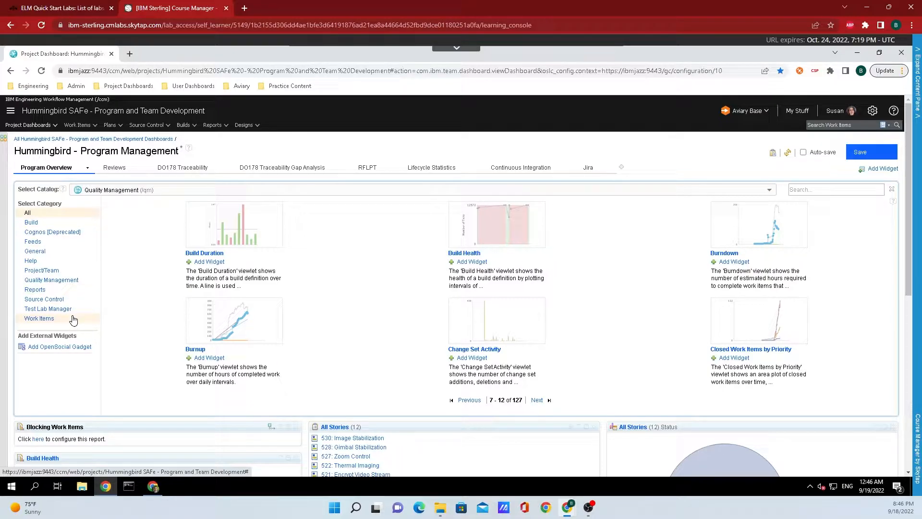
pyautogui.click(767, 190)
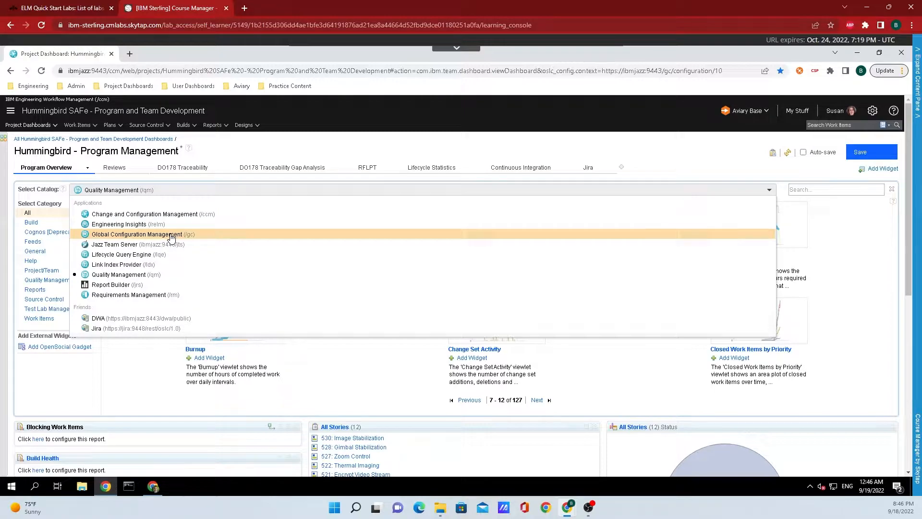
pyautogui.click(137, 234)
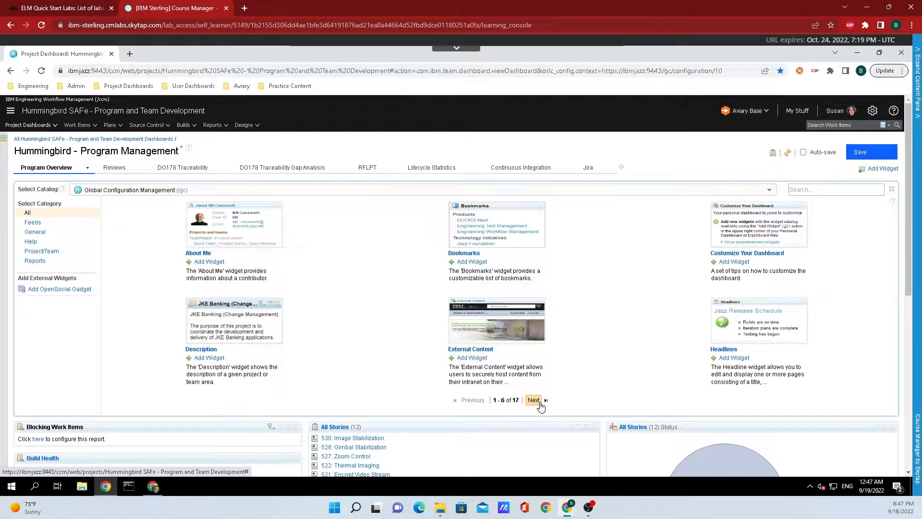
# Page through the catalog adding Timelines, Teams and Project and Team Events widgets
pyautogui.click(547, 400)
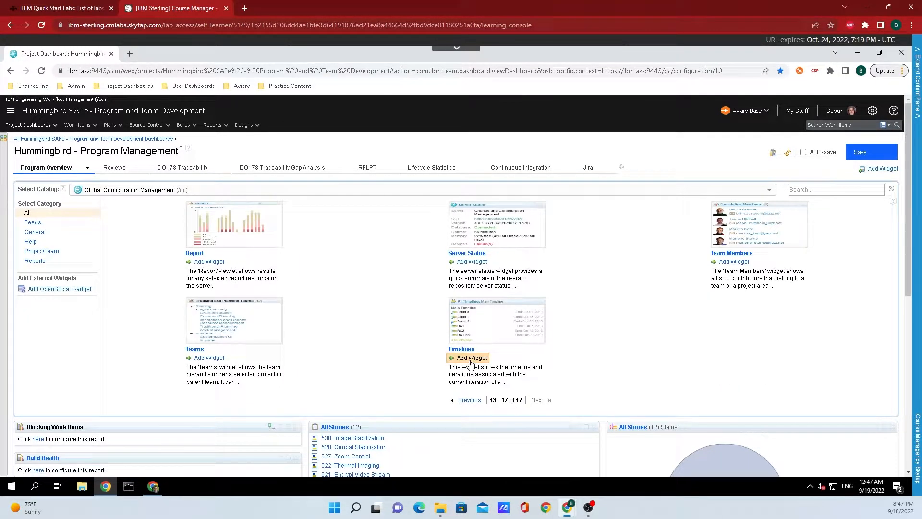
pyautogui.click(471, 357)
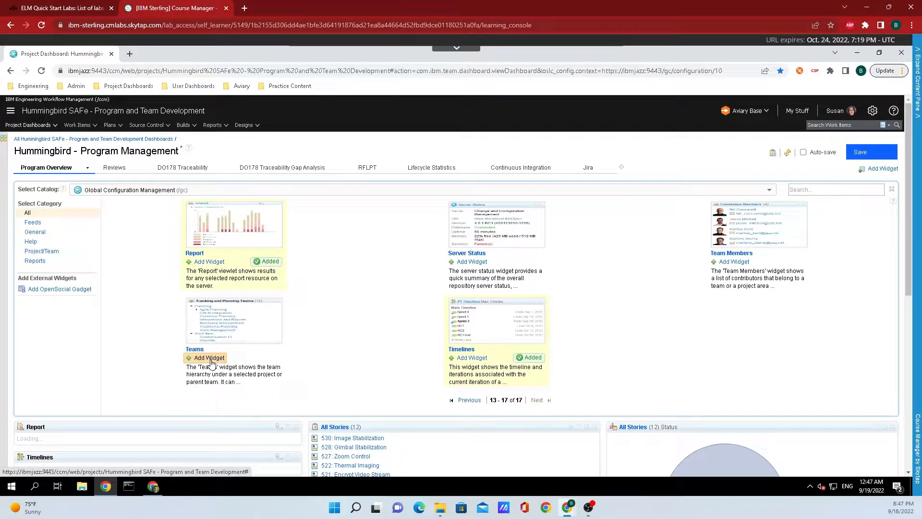
pyautogui.click(469, 400)
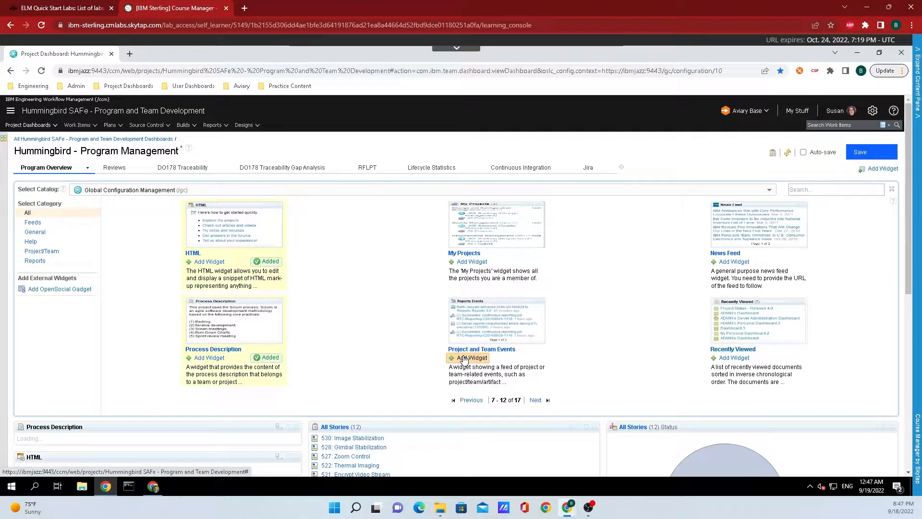
pyautogui.click(468, 358)
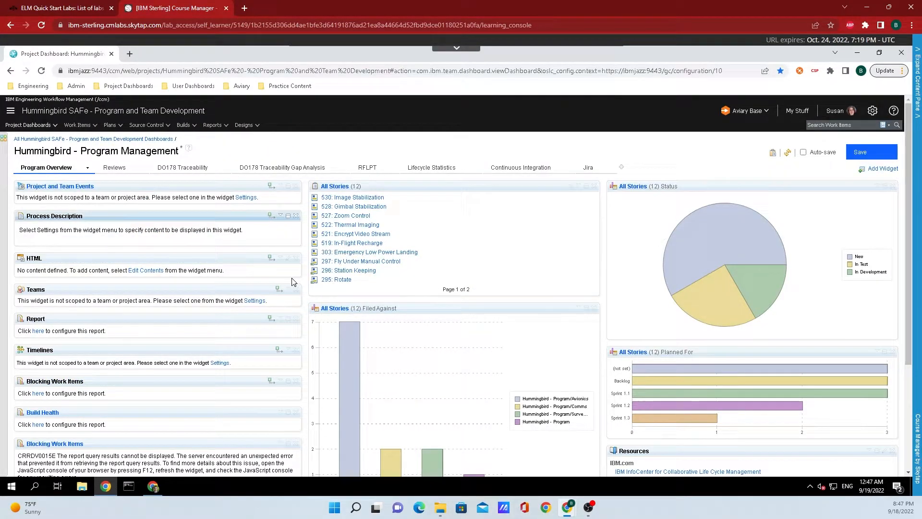
pyautogui.moveTo(225, 293)
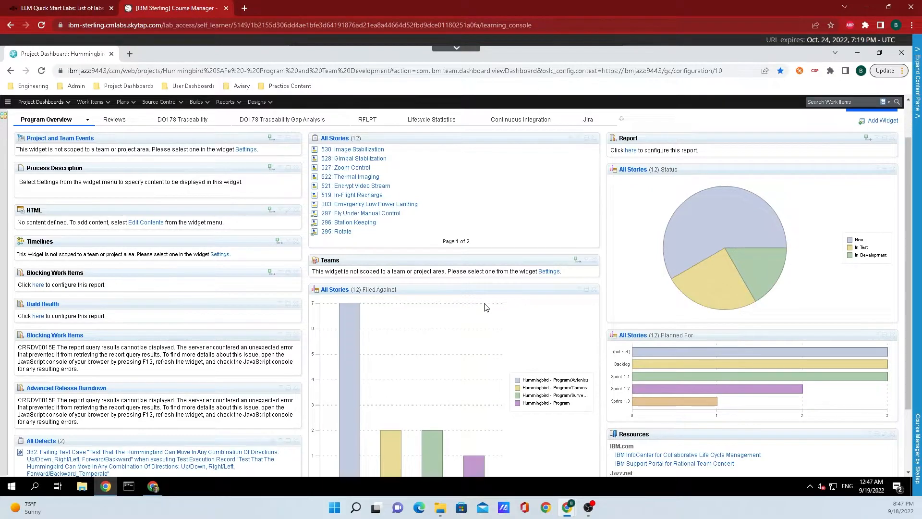
pyautogui.moveTo(549, 272)
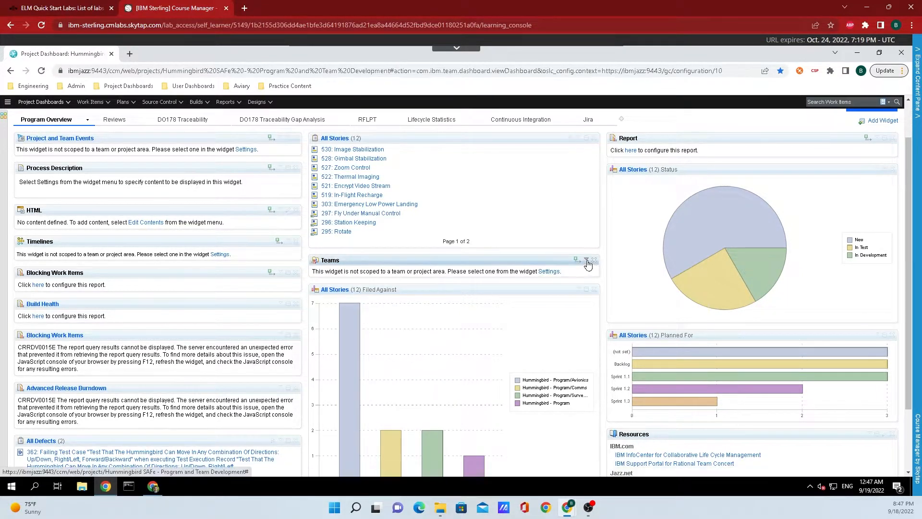
pyautogui.click(586, 260)
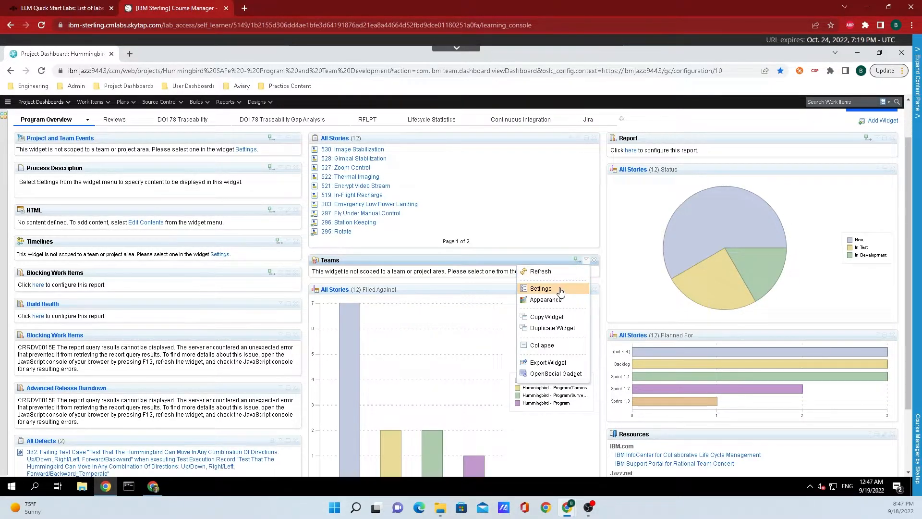
pyautogui.moveTo(556, 303)
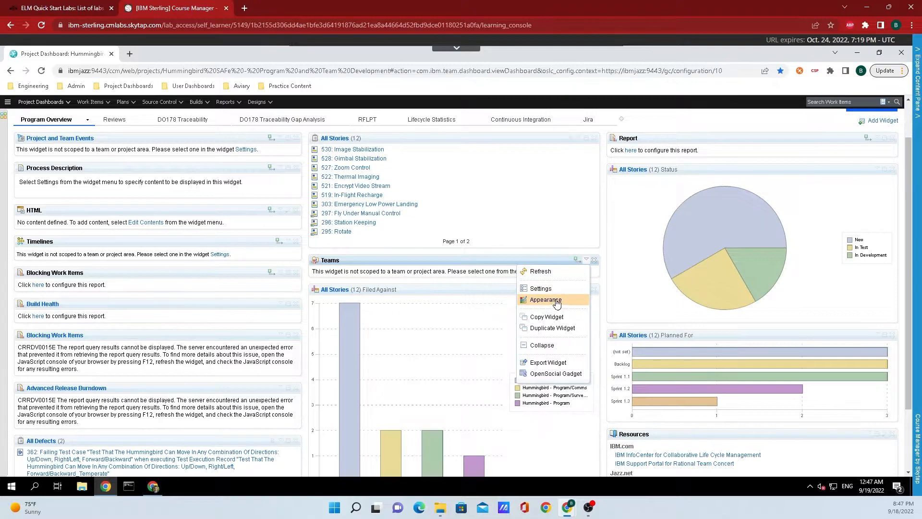
pyautogui.moveTo(559, 333)
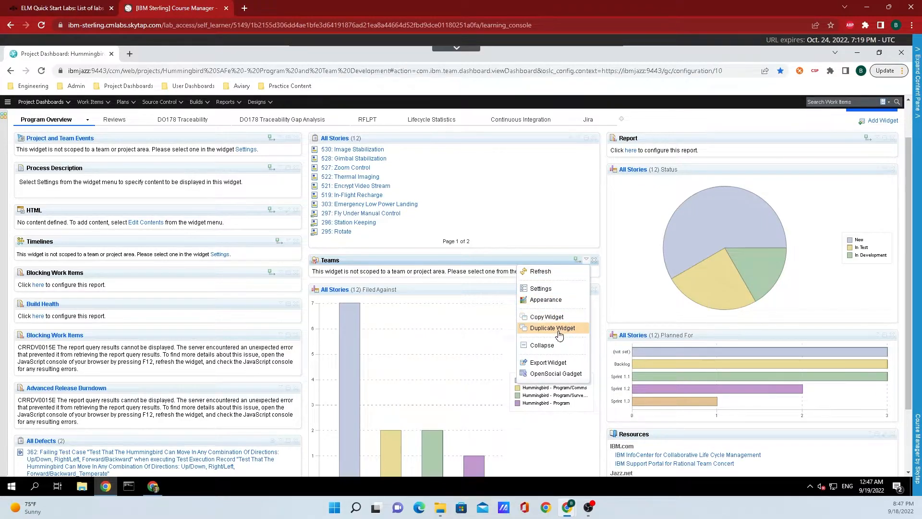
pyautogui.moveTo(556, 373)
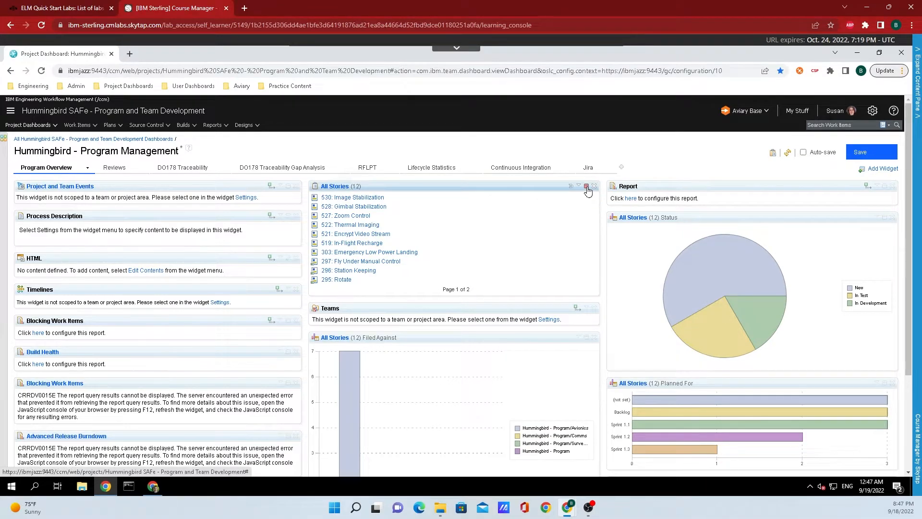
pyautogui.moveTo(587, 187)
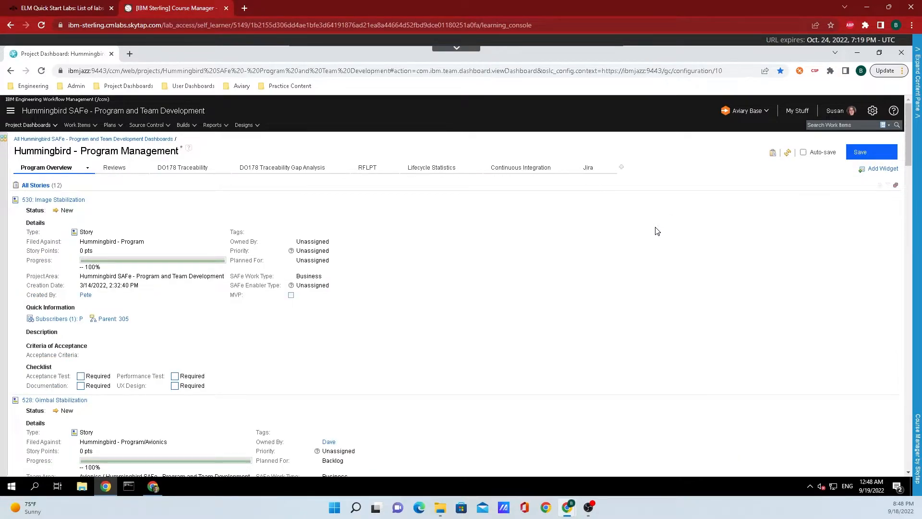
pyautogui.scroll(-3)
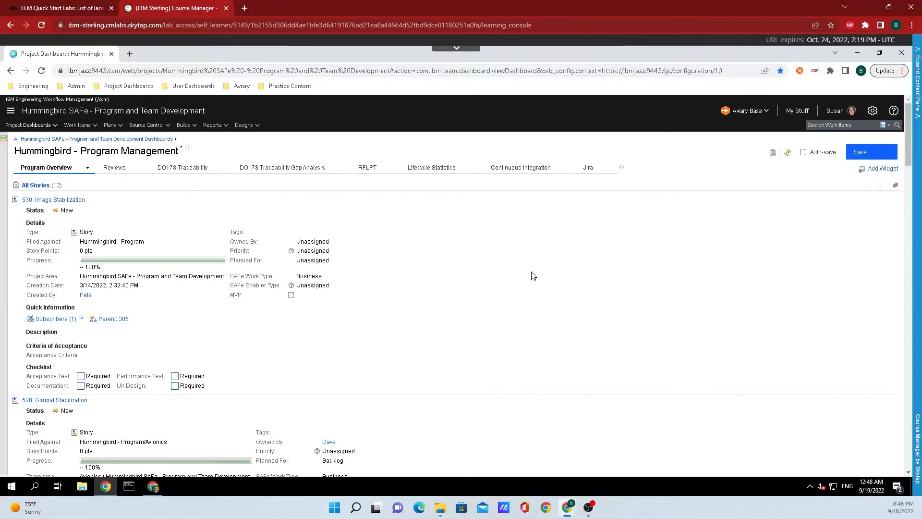
pyautogui.moveTo(536, 270)
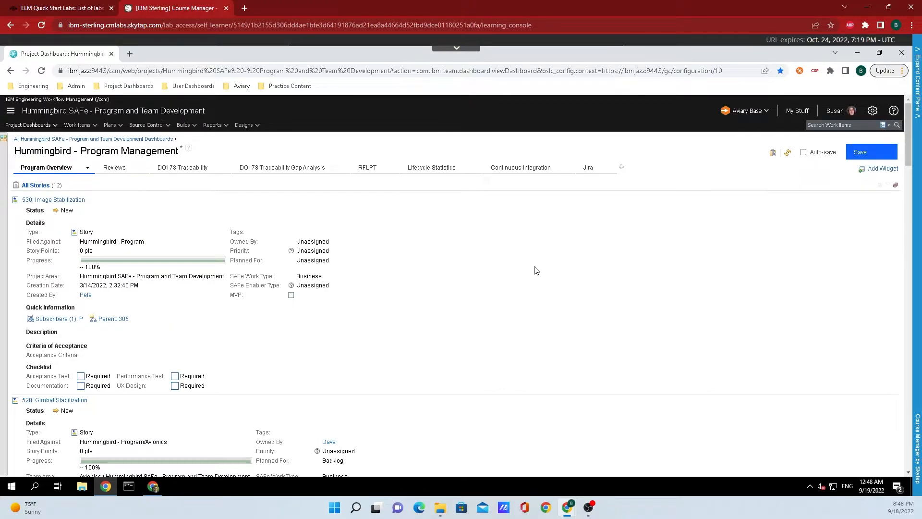
pyautogui.moveTo(799, 217)
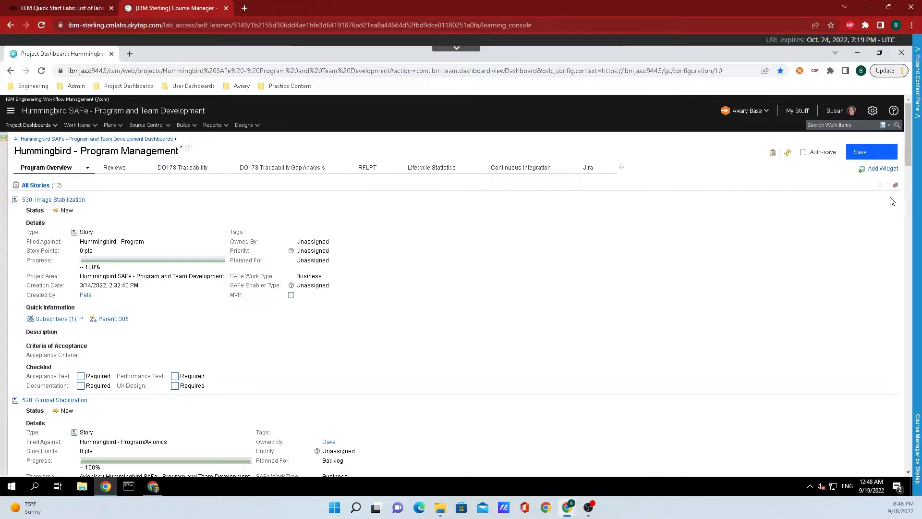
pyautogui.moveTo(896, 185)
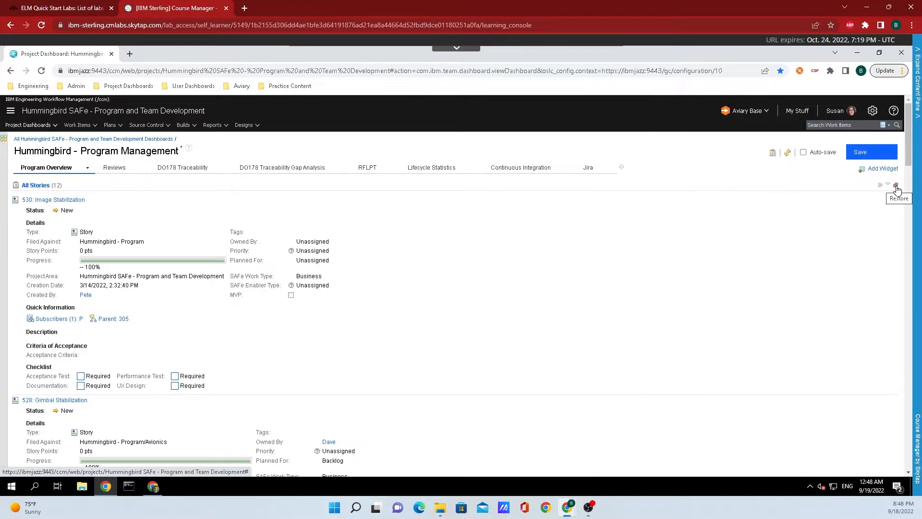
pyautogui.click(895, 184)
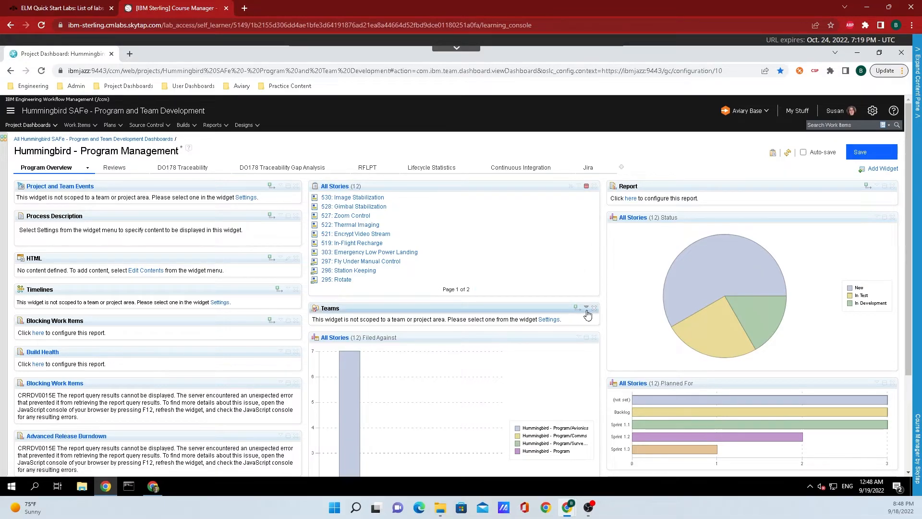
# Delete the Teams widget, confirm with OK, and scroll down the dashboard
pyautogui.click(594, 308)
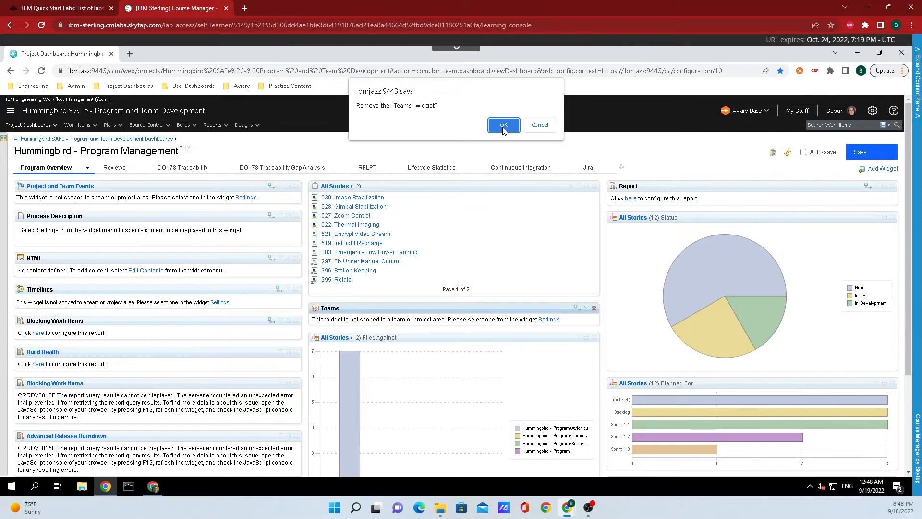
pyautogui.click(503, 124)
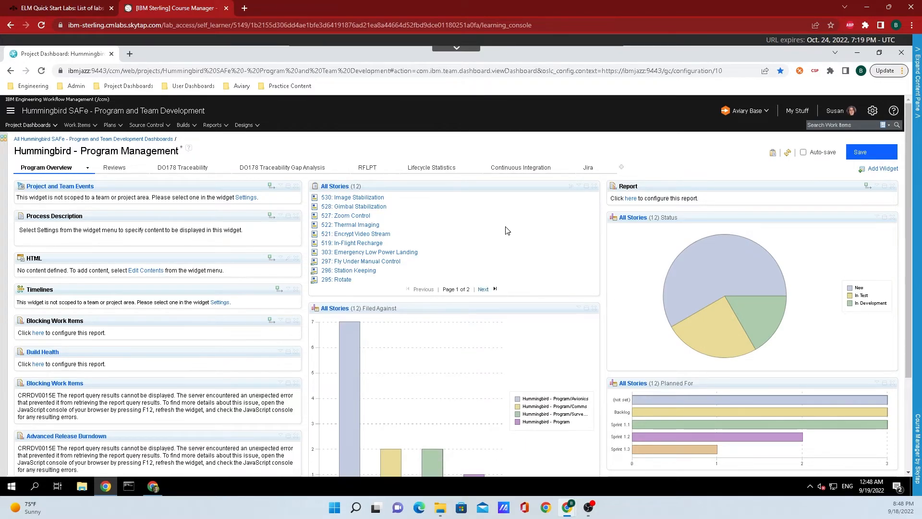
pyautogui.scroll(-3)
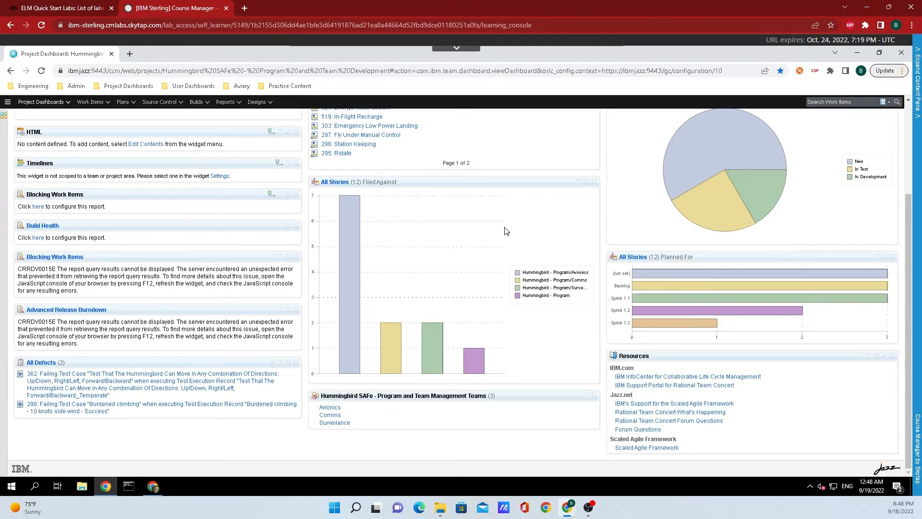